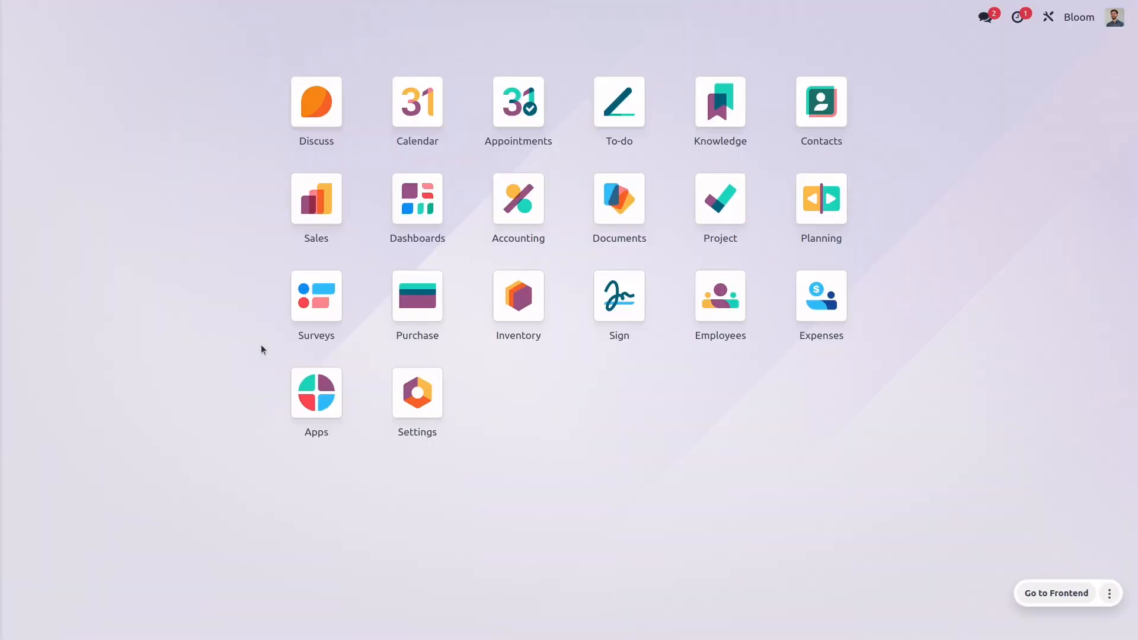
Filter the Accounting settings by 'sepa' to show SEPA Credit Transfer enabled
click(518, 198)
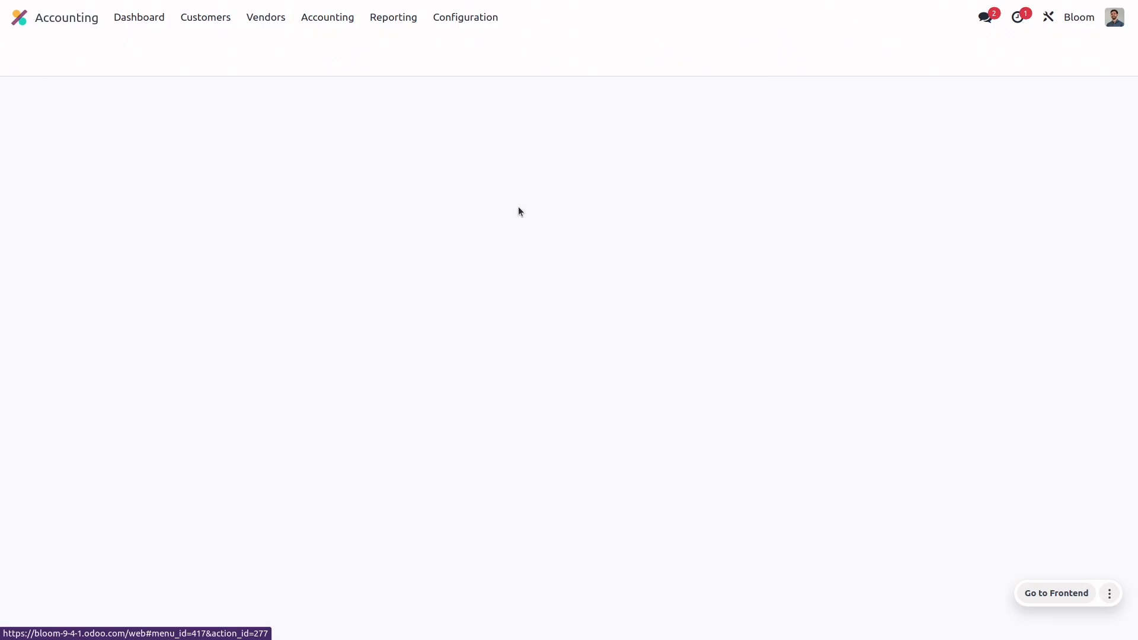
click(464, 16)
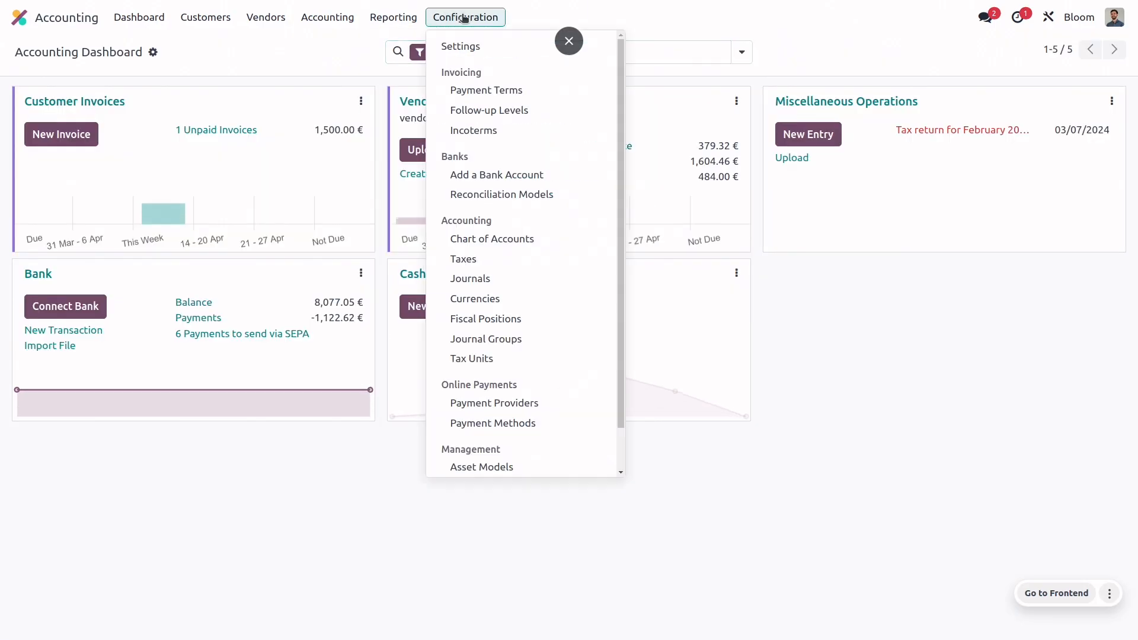
click(460, 47)
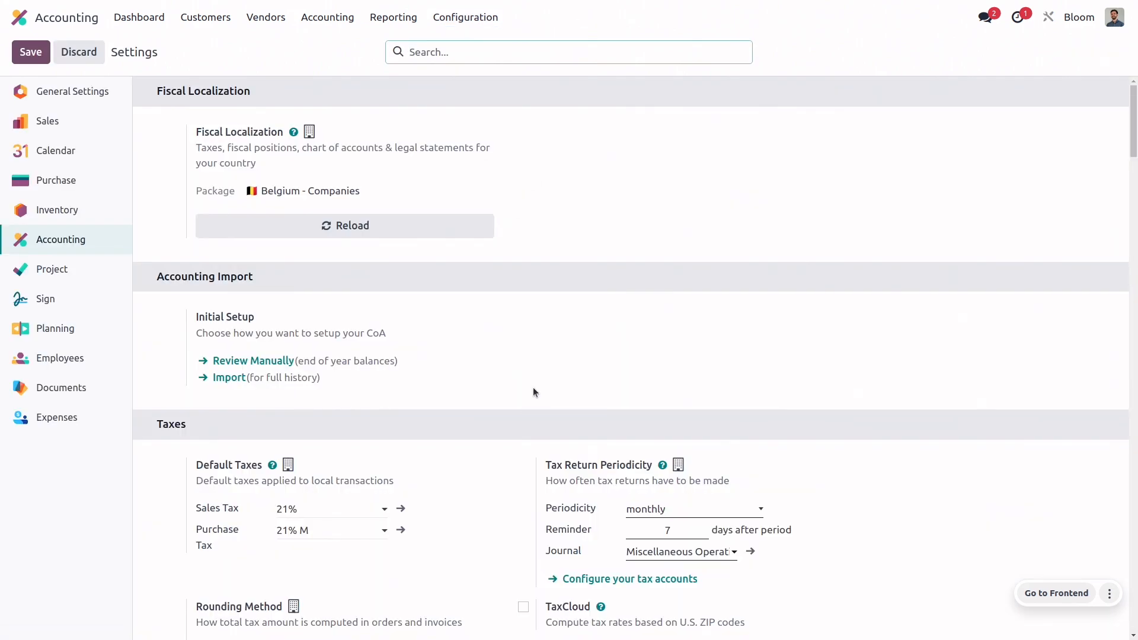
text(sepa)
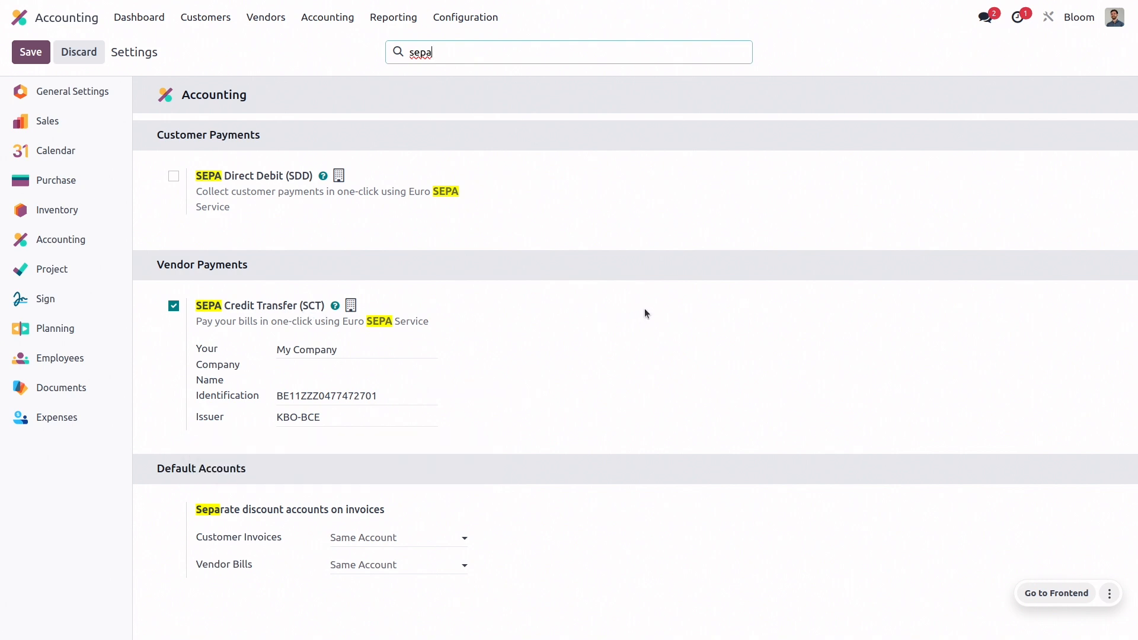
mouse_move(588, 354)
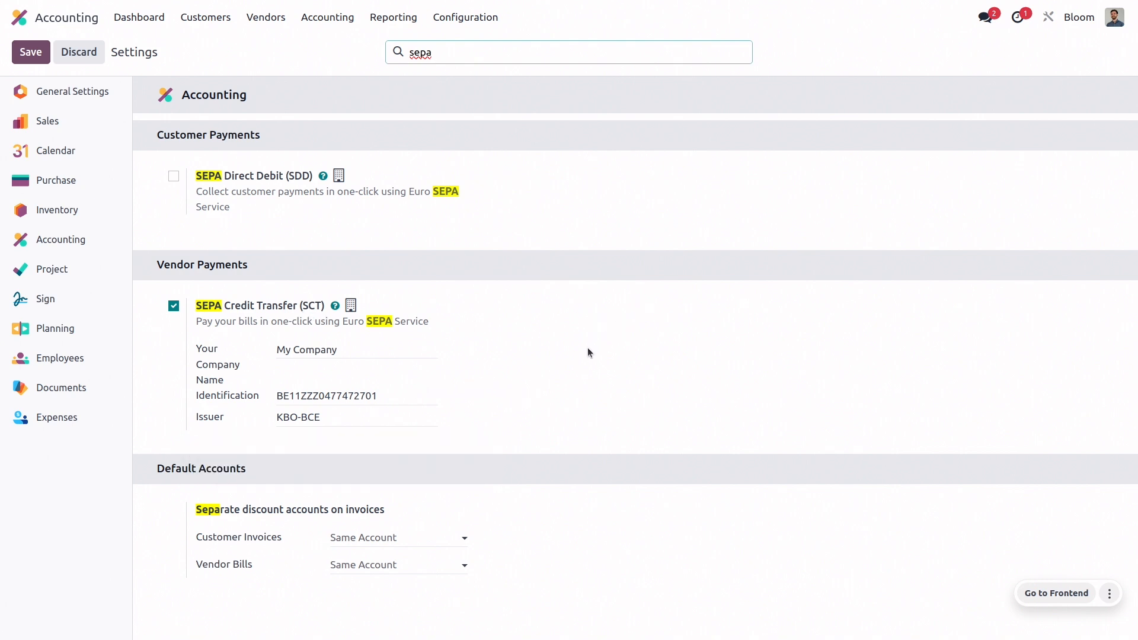
mouse_move(583, 405)
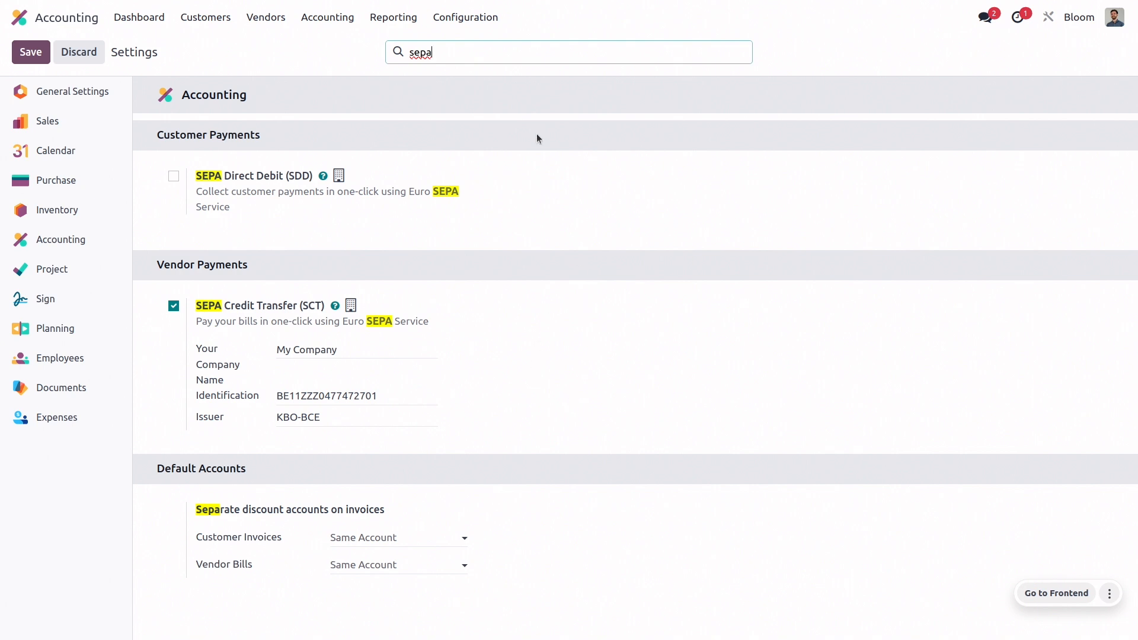
Check the Bank journal's Outgoing Payments list includes SEPA Credit Transfer, then return to Journal Entries
click(465, 17)
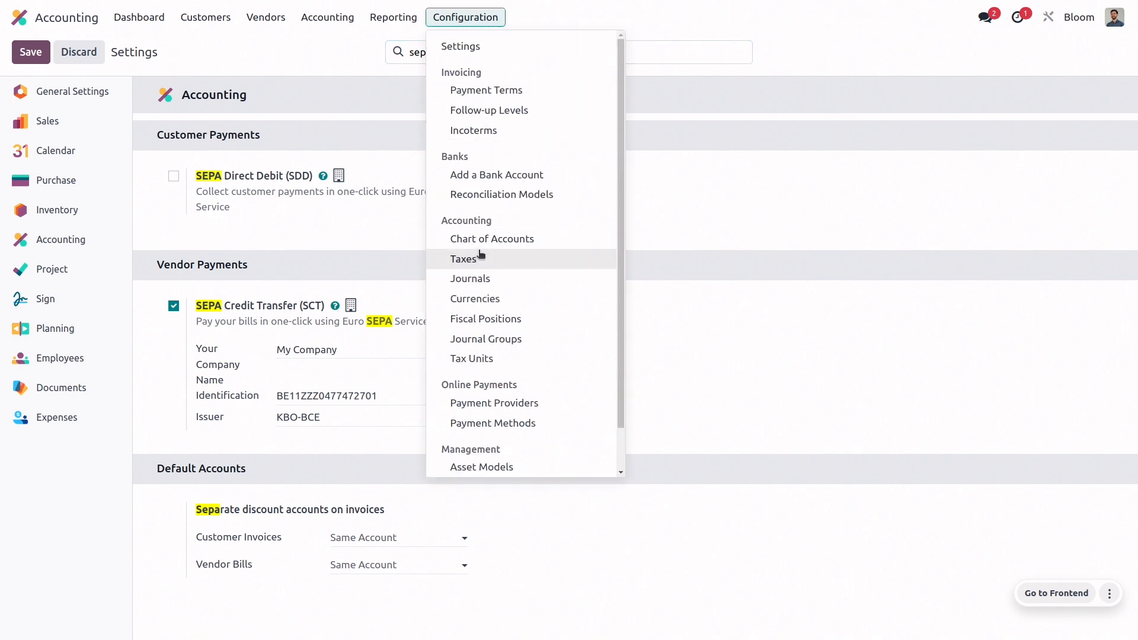
click(469, 278)
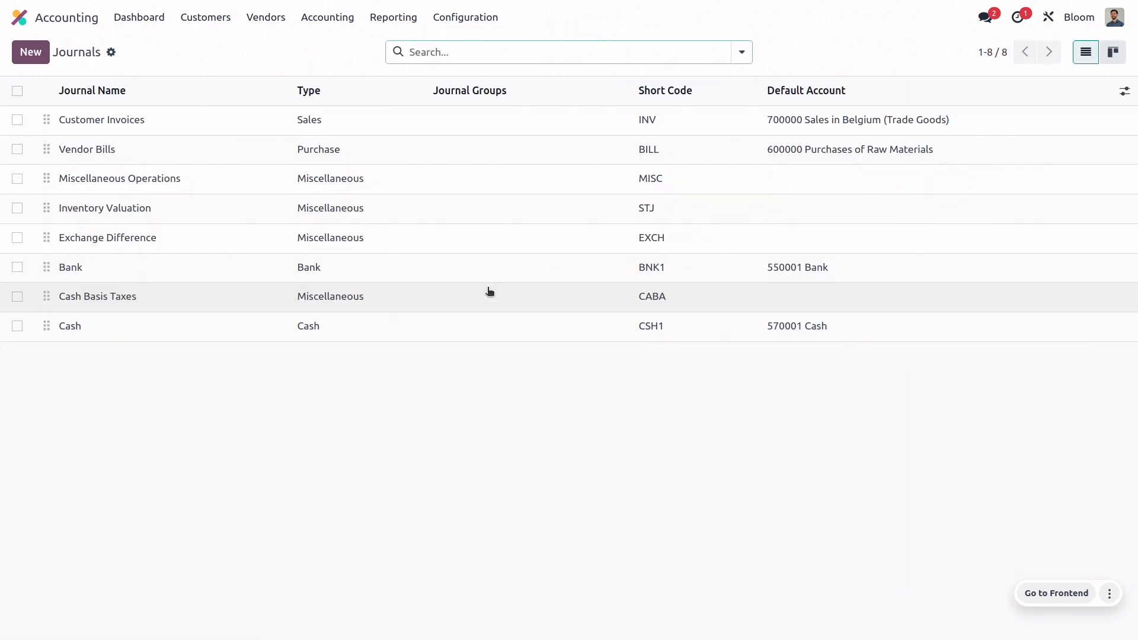
mouse_move(163, 267)
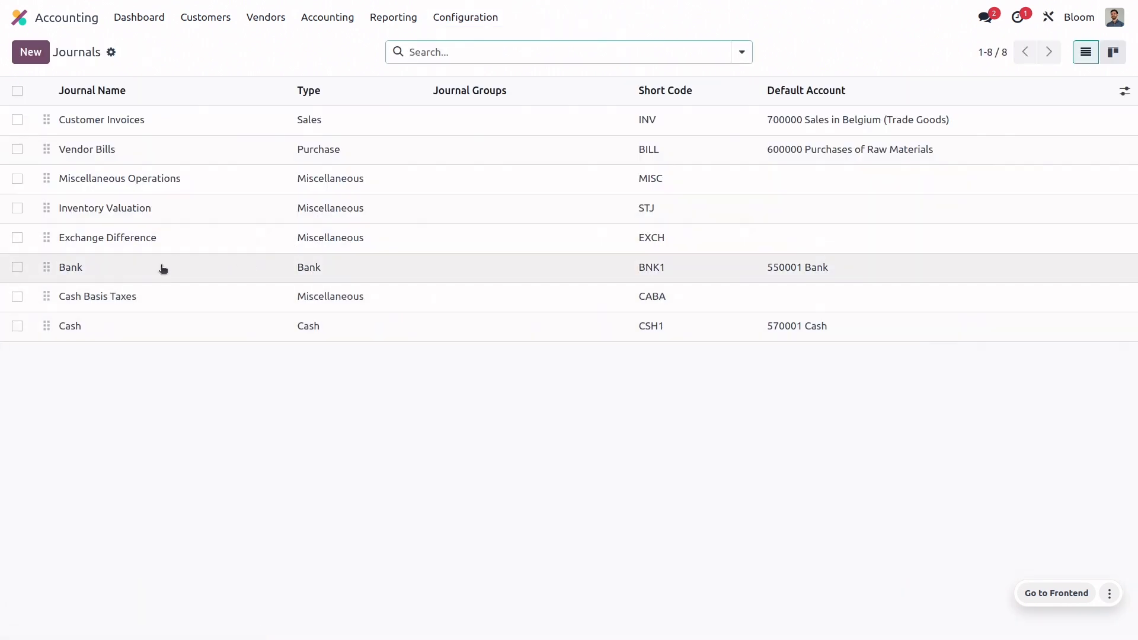
click(70, 267)
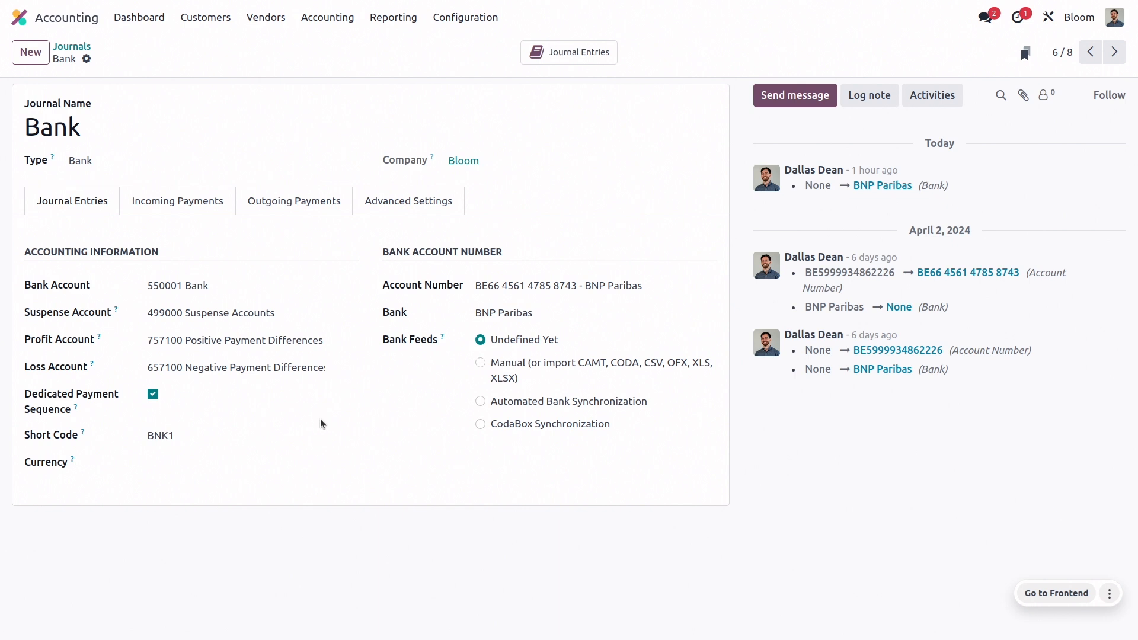
click(294, 202)
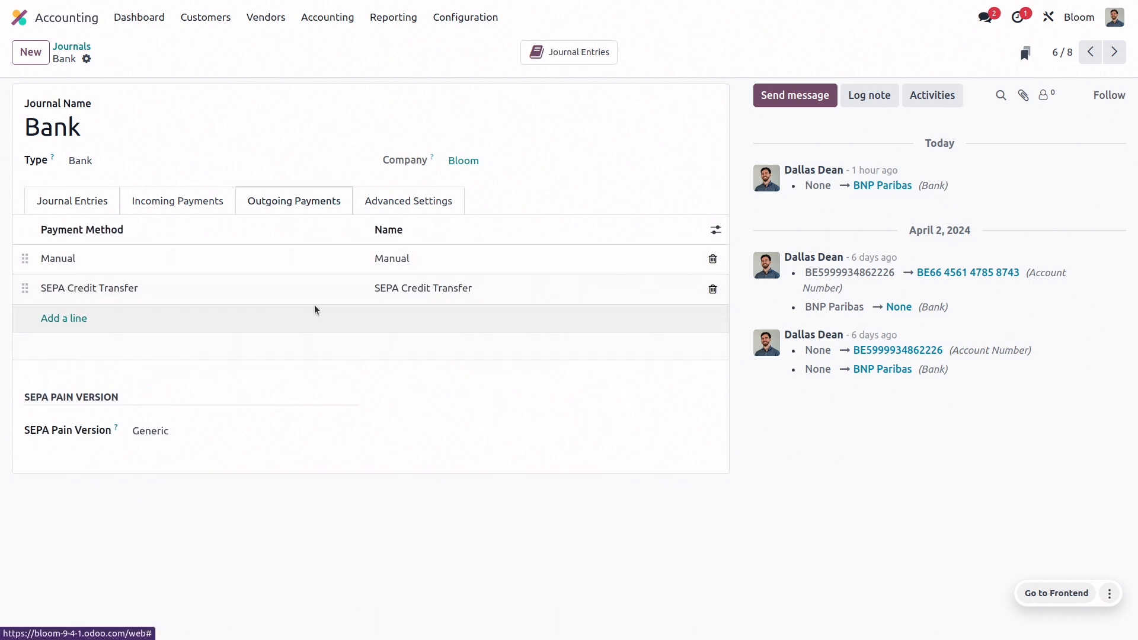
mouse_move(304, 346)
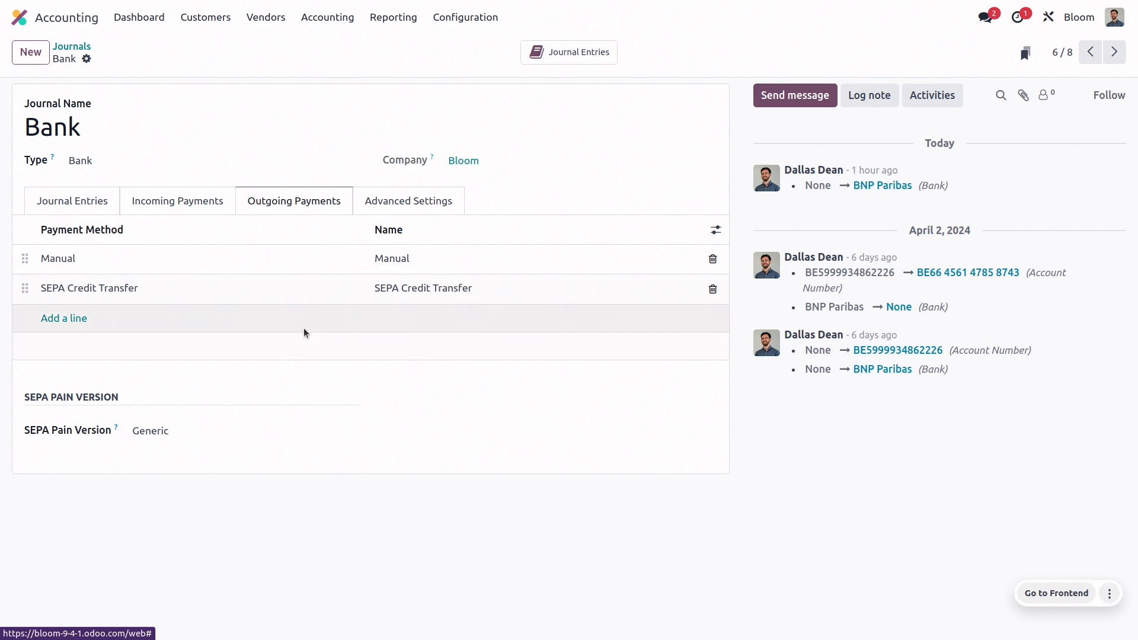
mouse_move(260, 305)
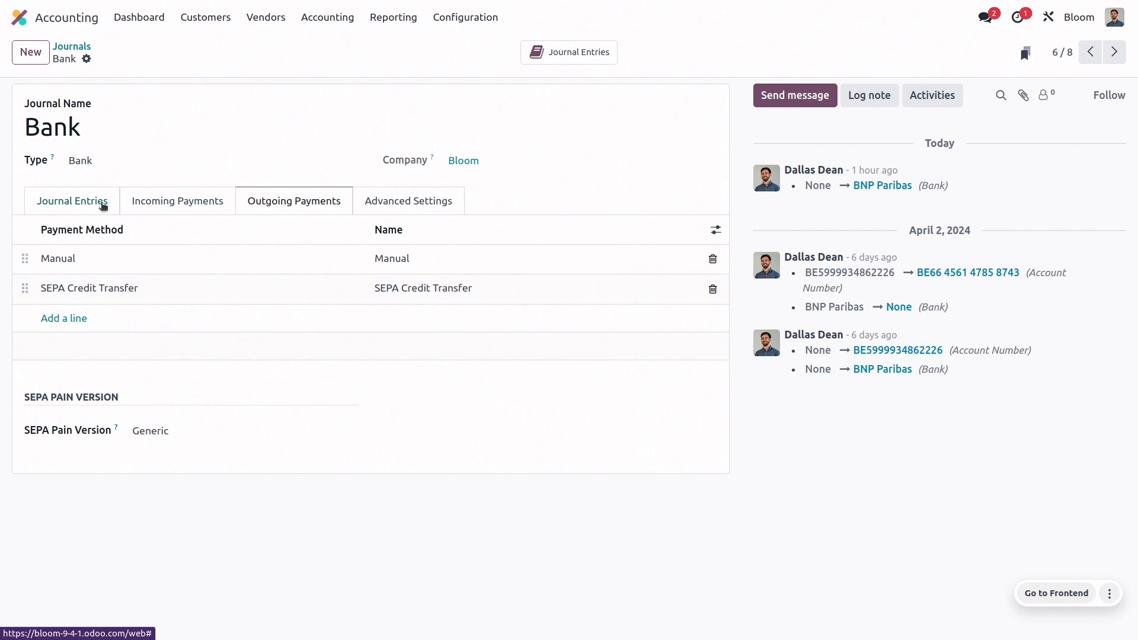
click(72, 201)
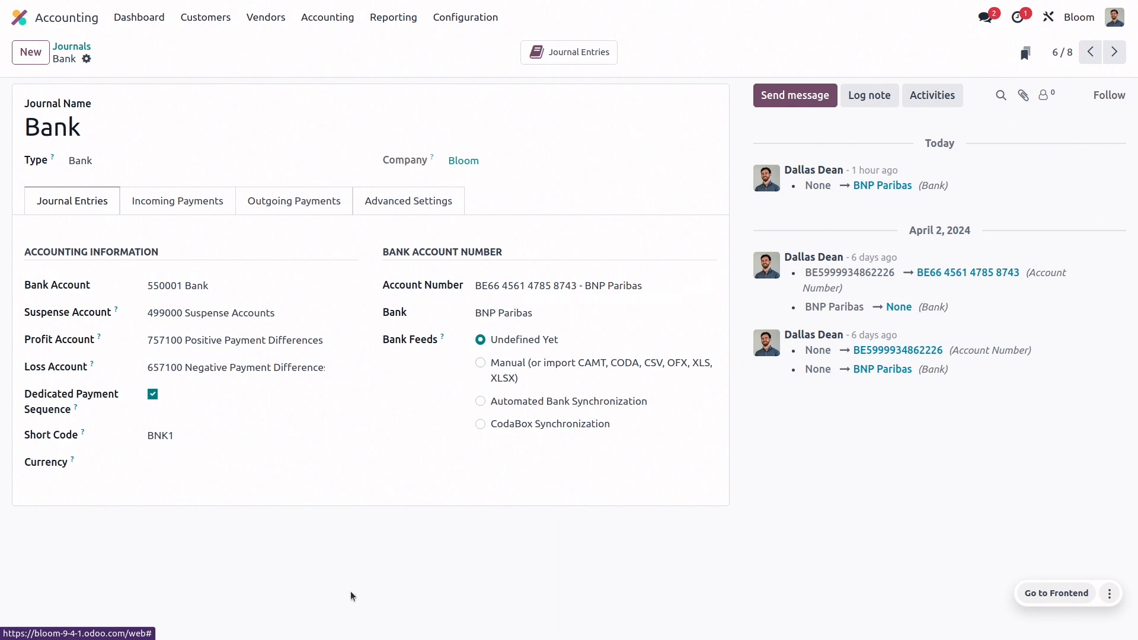
mouse_move(295, 411)
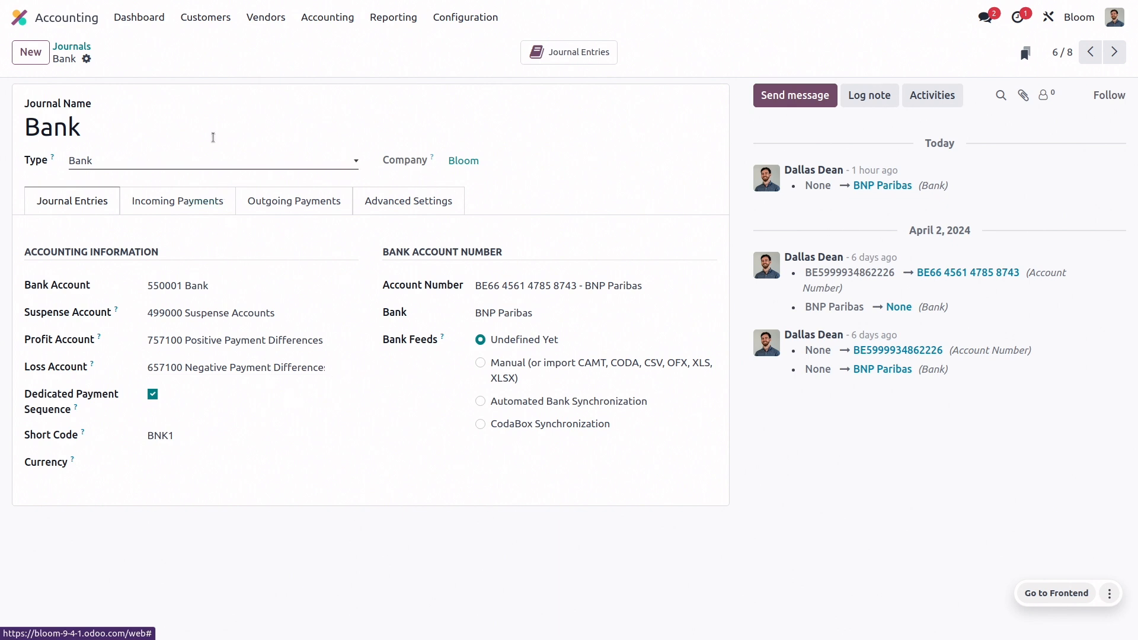
click(266, 17)
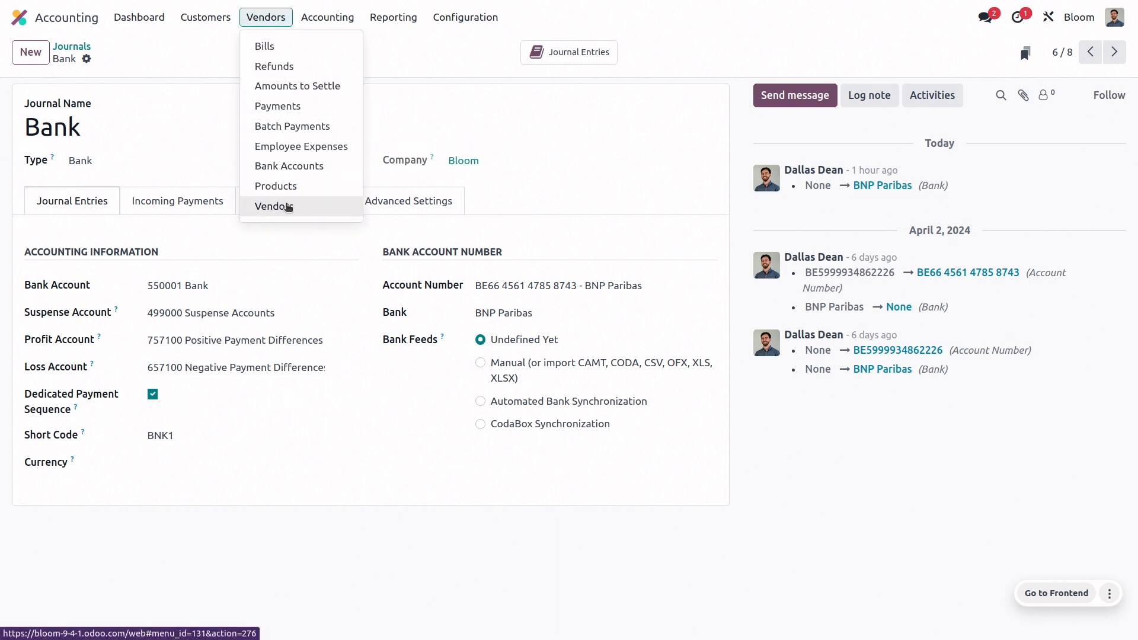
Review plnt wrld's bank account details in the vendor record, then list its vendor bills
click(273, 207)
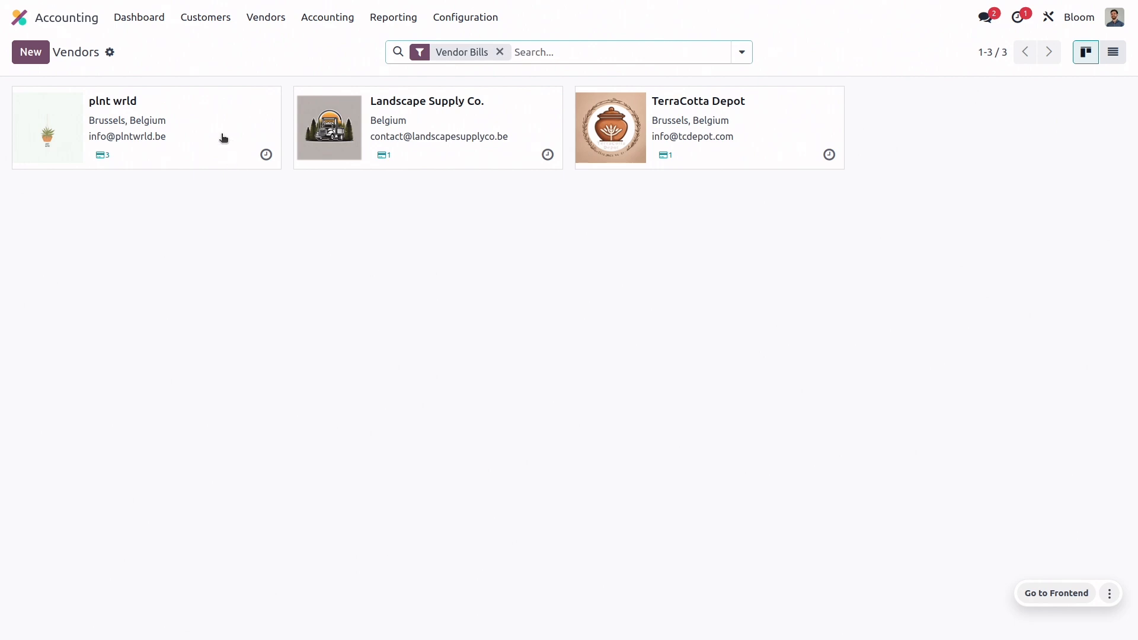
click(113, 101)
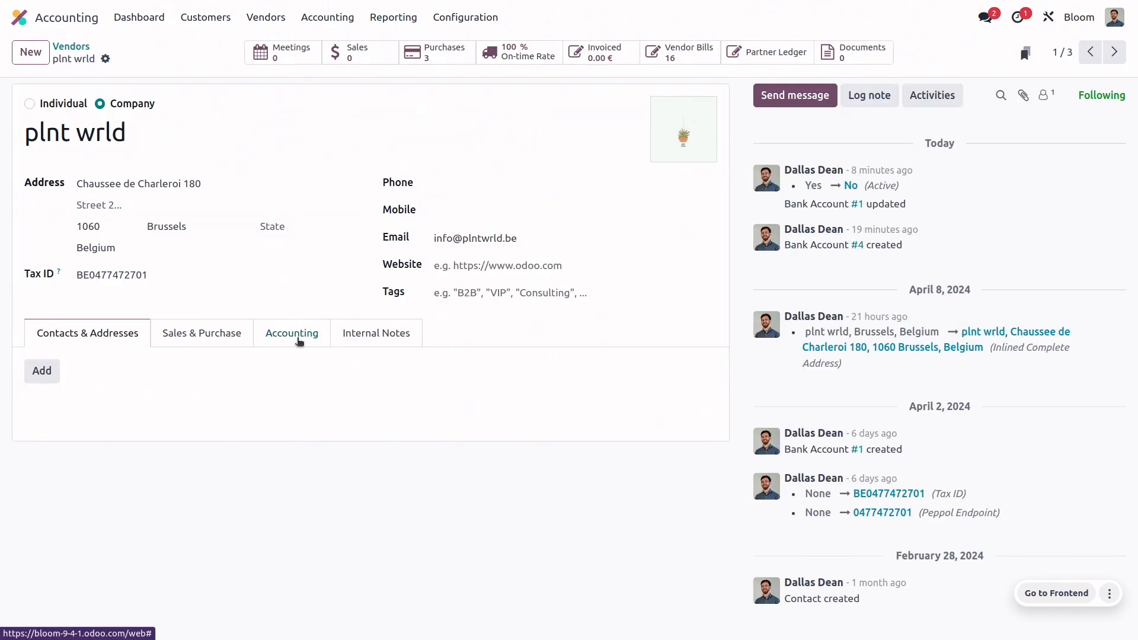
click(292, 332)
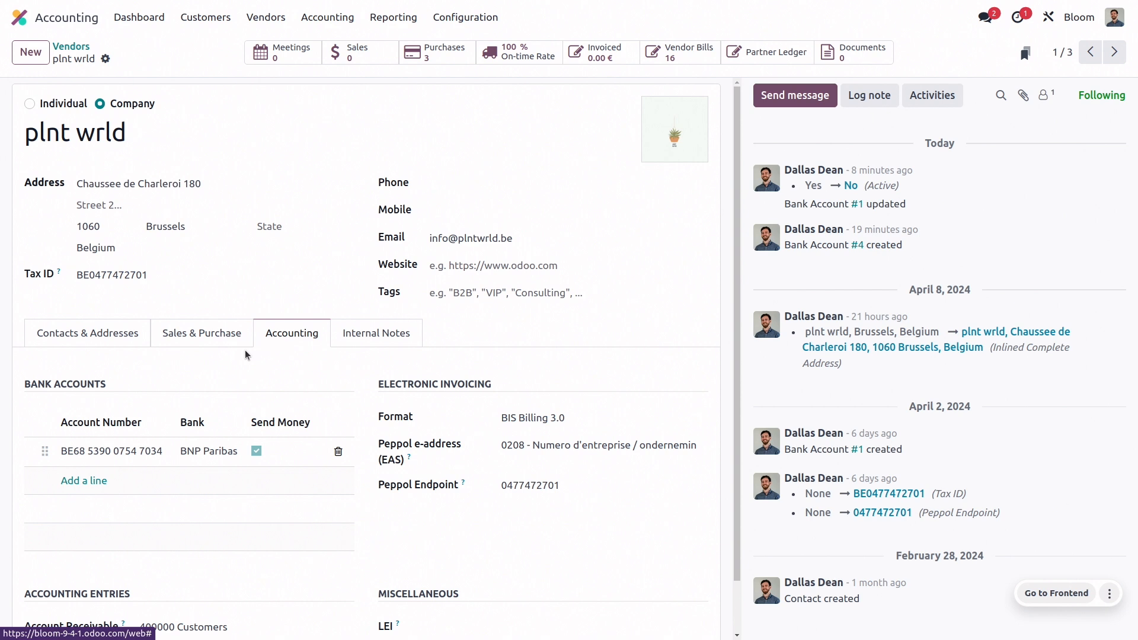
mouse_move(232, 428)
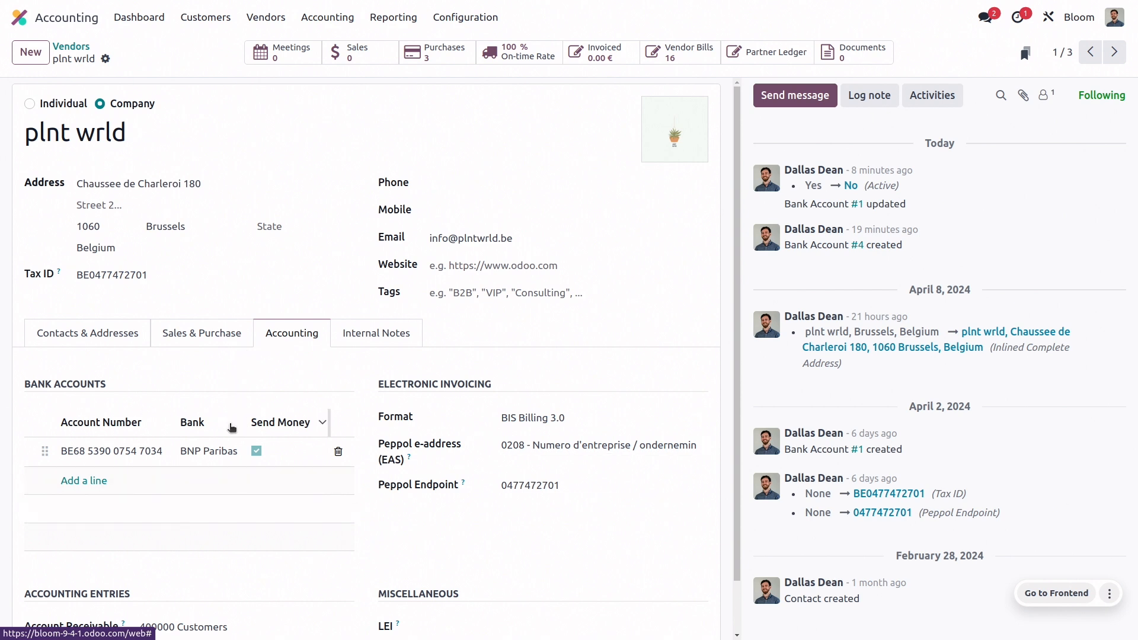
mouse_move(425, 500)
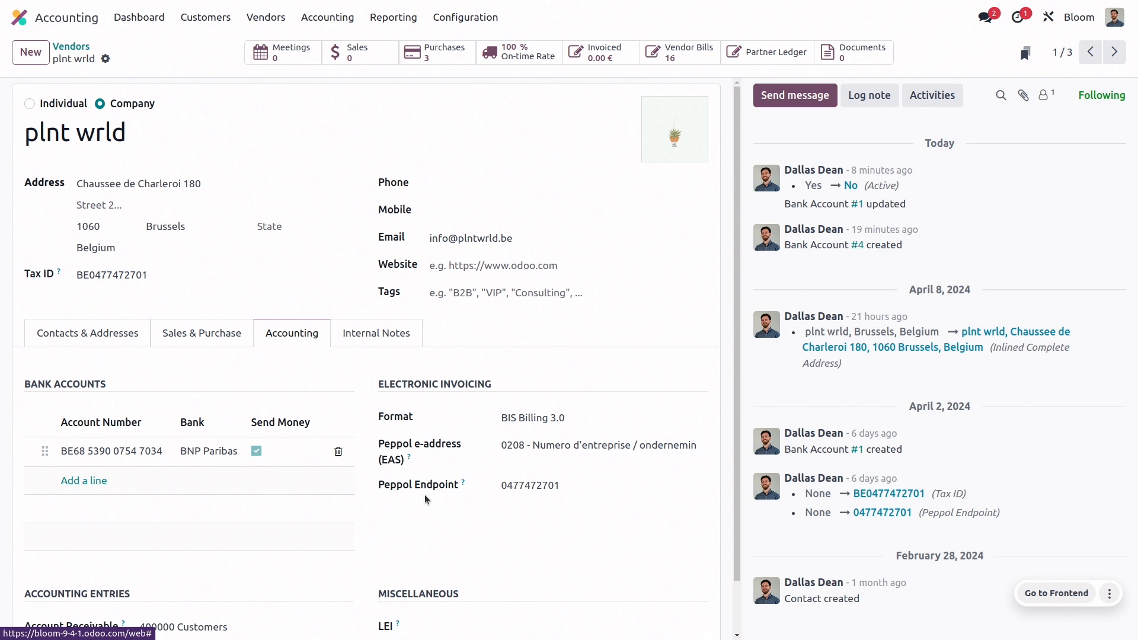
mouse_move(415, 548)
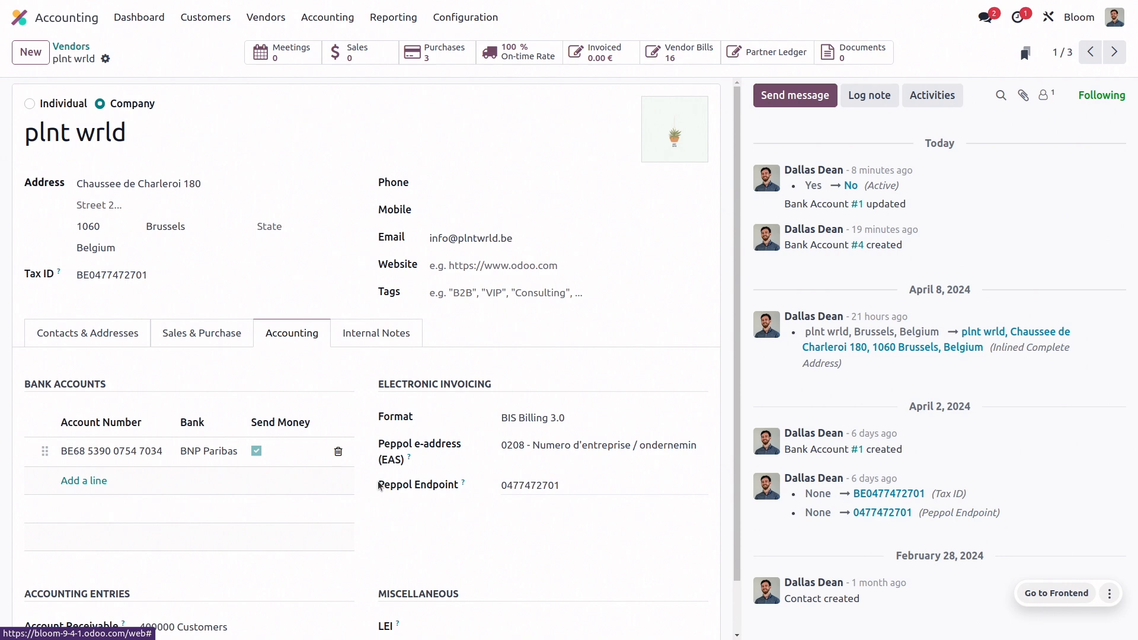
mouse_move(234, 47)
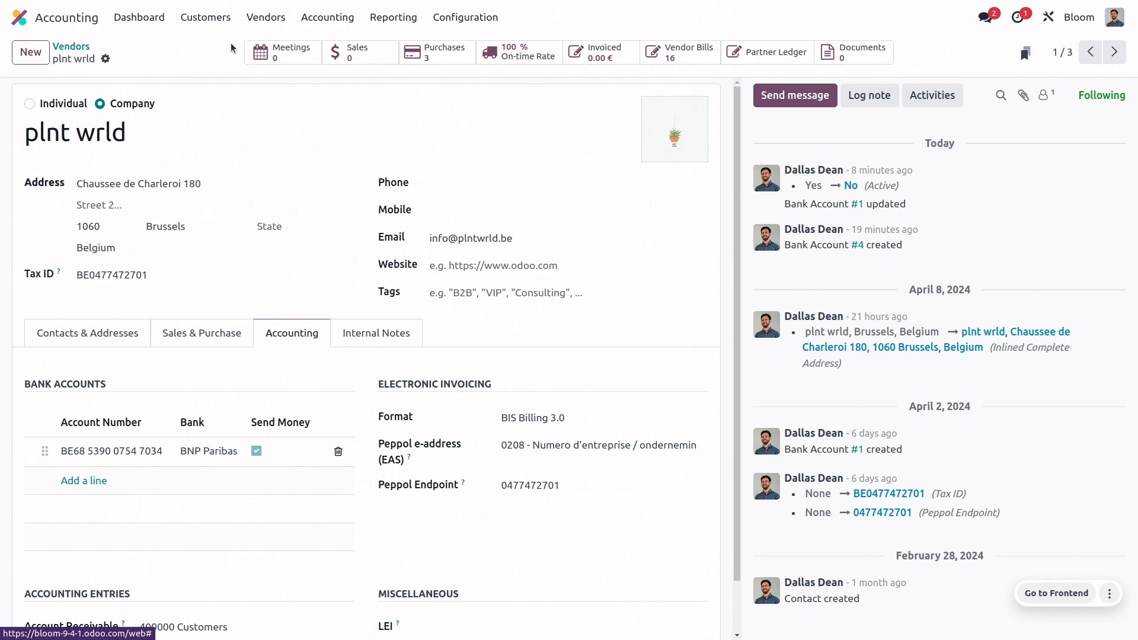
click(678, 52)
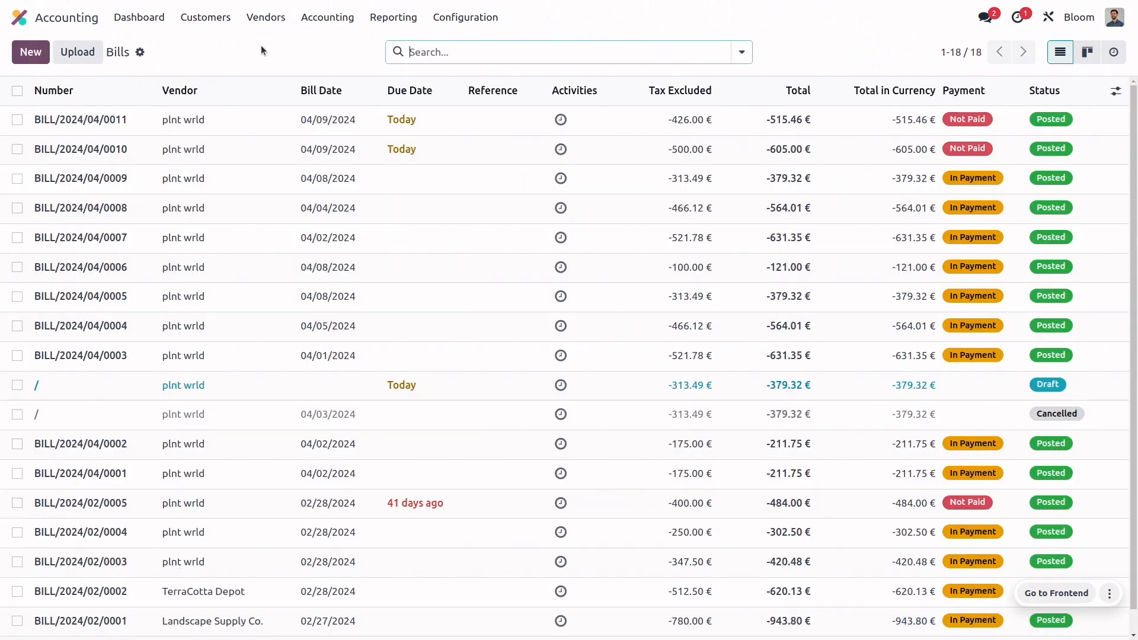
mouse_move(247, 150)
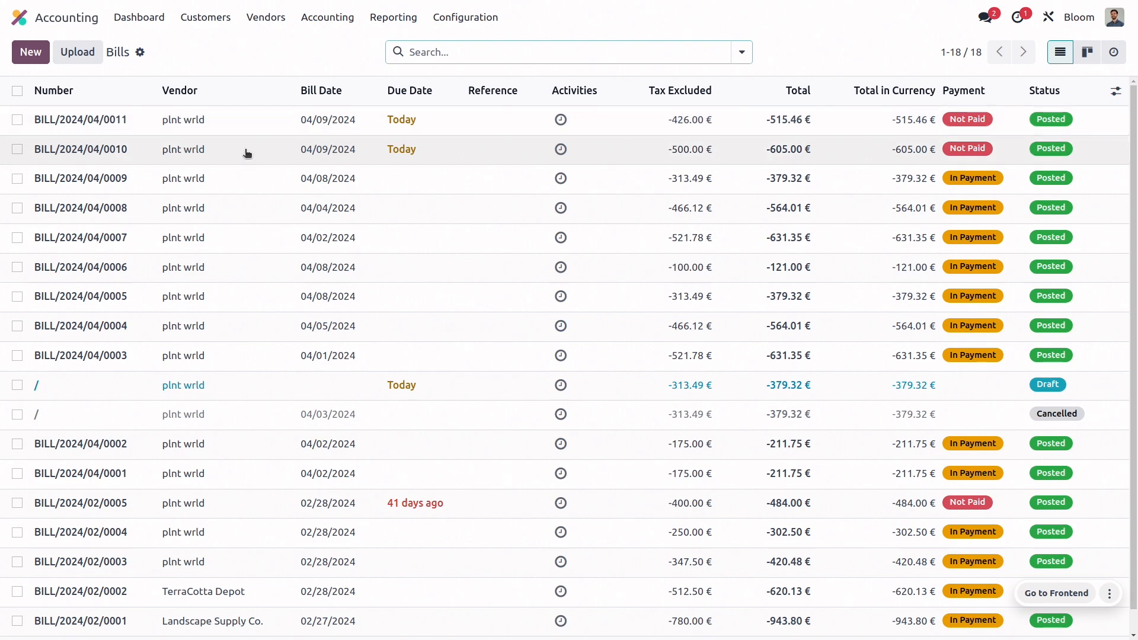
Register a SEPA Credit Transfer payment for bill BILL/2024/04/0010
click(80, 149)
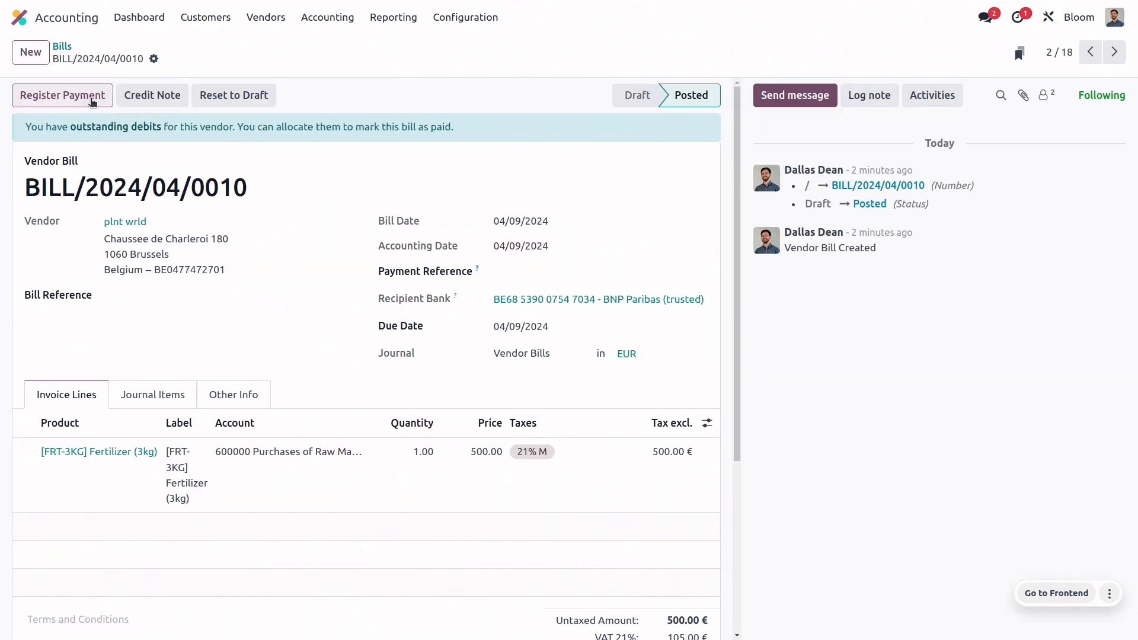
click(63, 95)
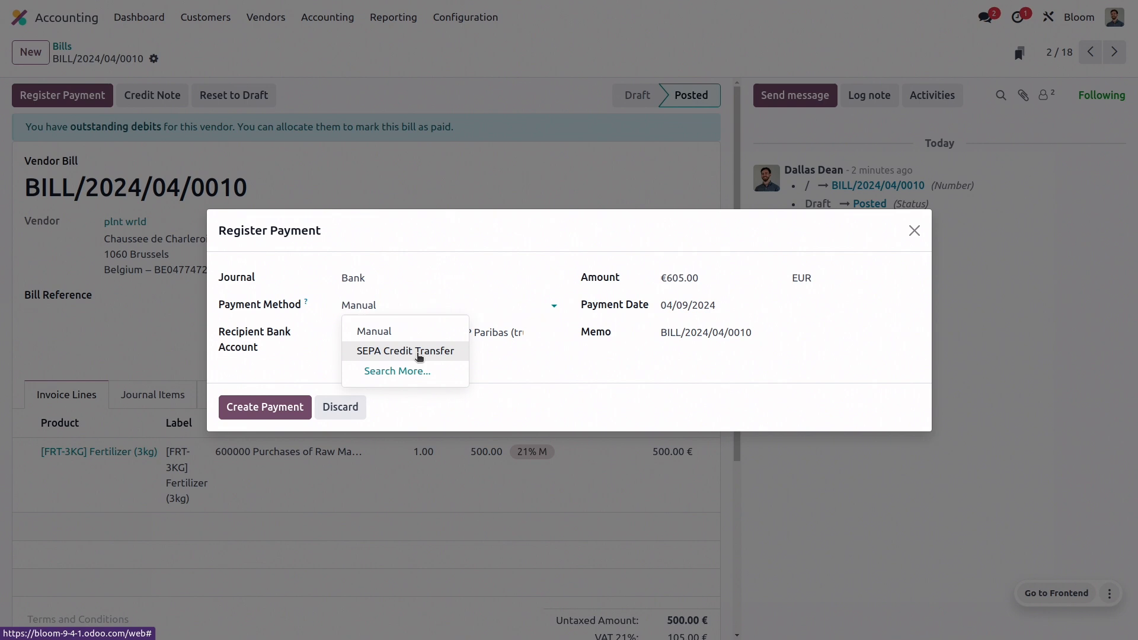
click(406, 351)
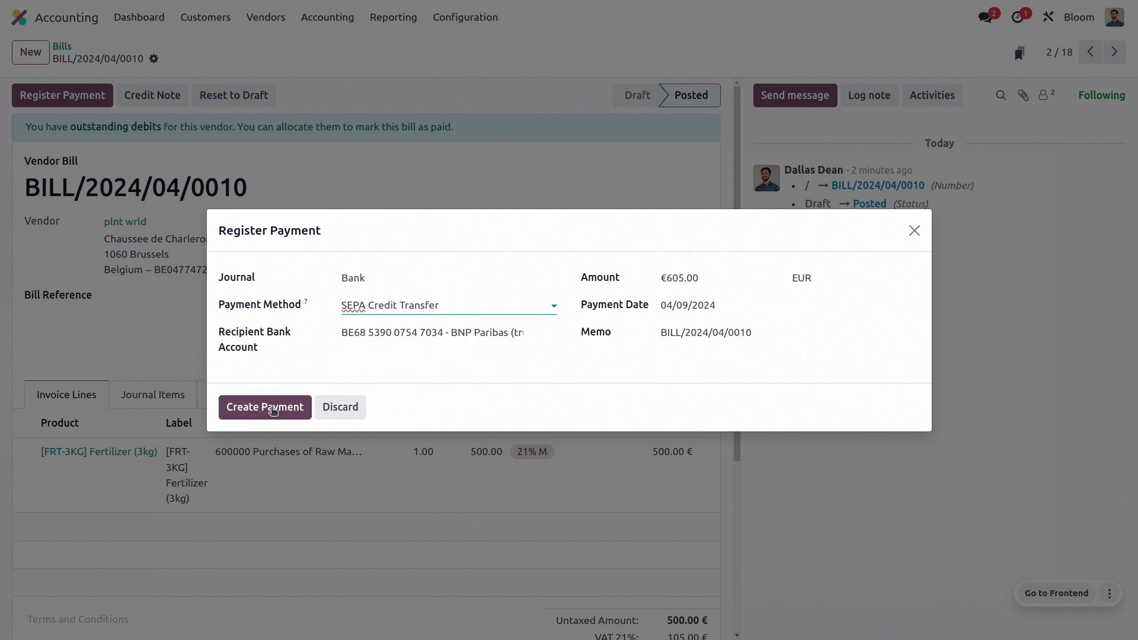
click(265, 407)
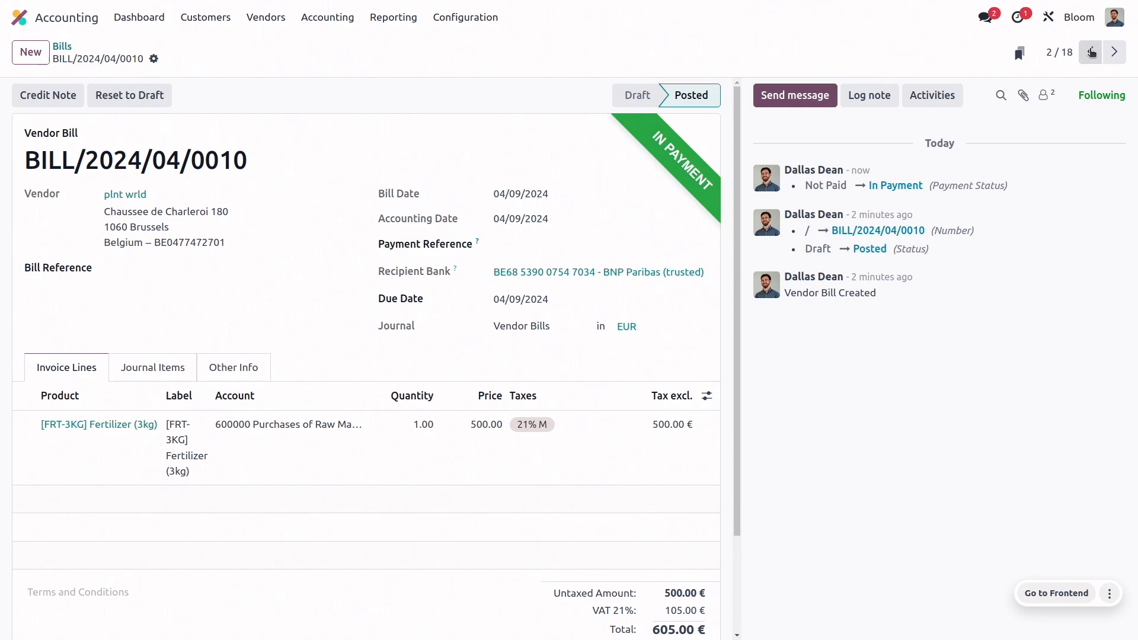
Register a SEPA Credit Transfer payment for bill BILL/2024/04/0011
click(1092, 51)
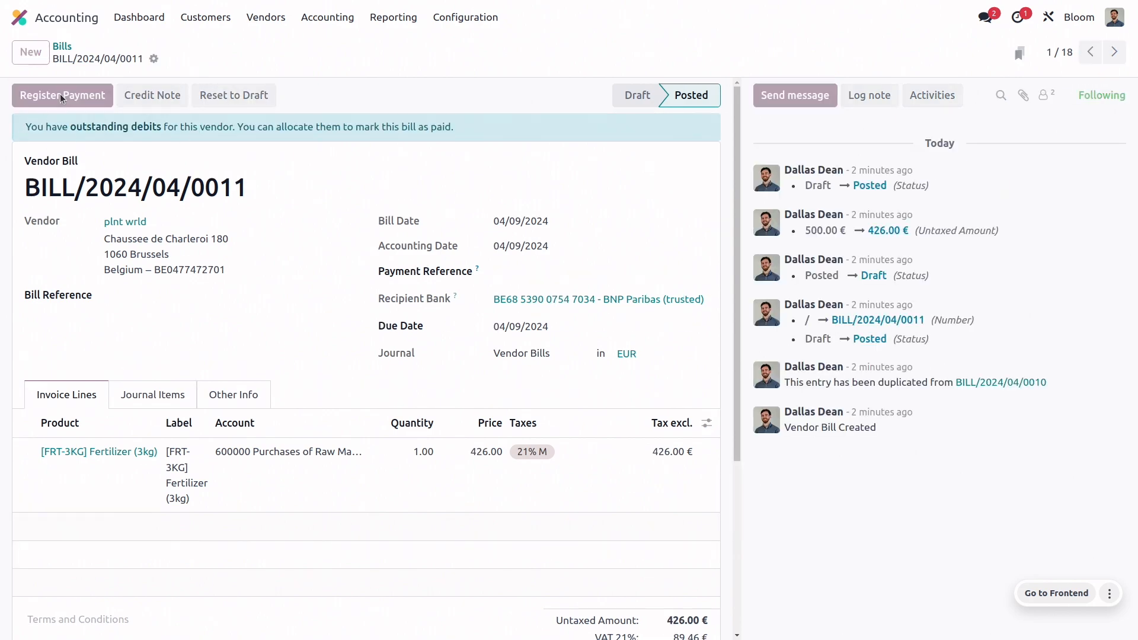
click(447, 304)
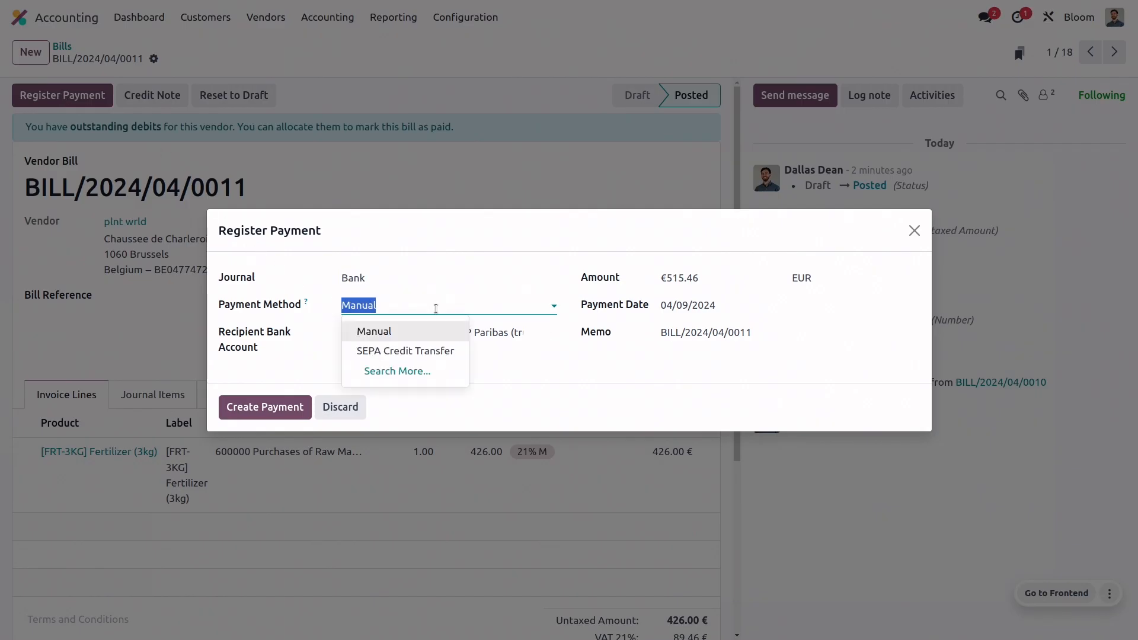
click(406, 351)
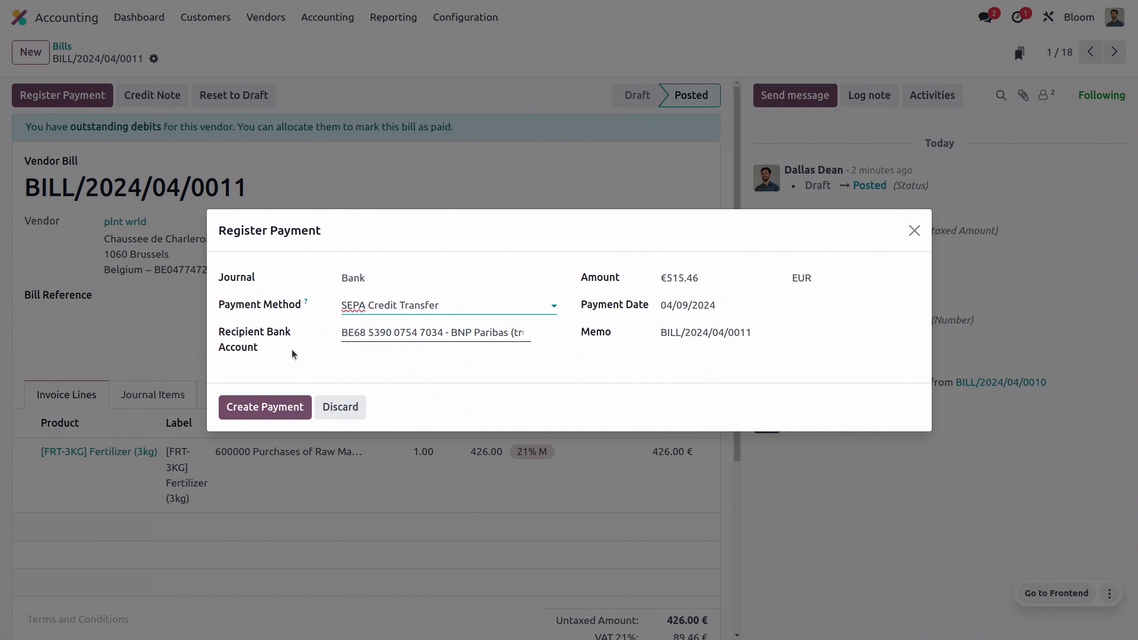
mouse_move(515, 327)
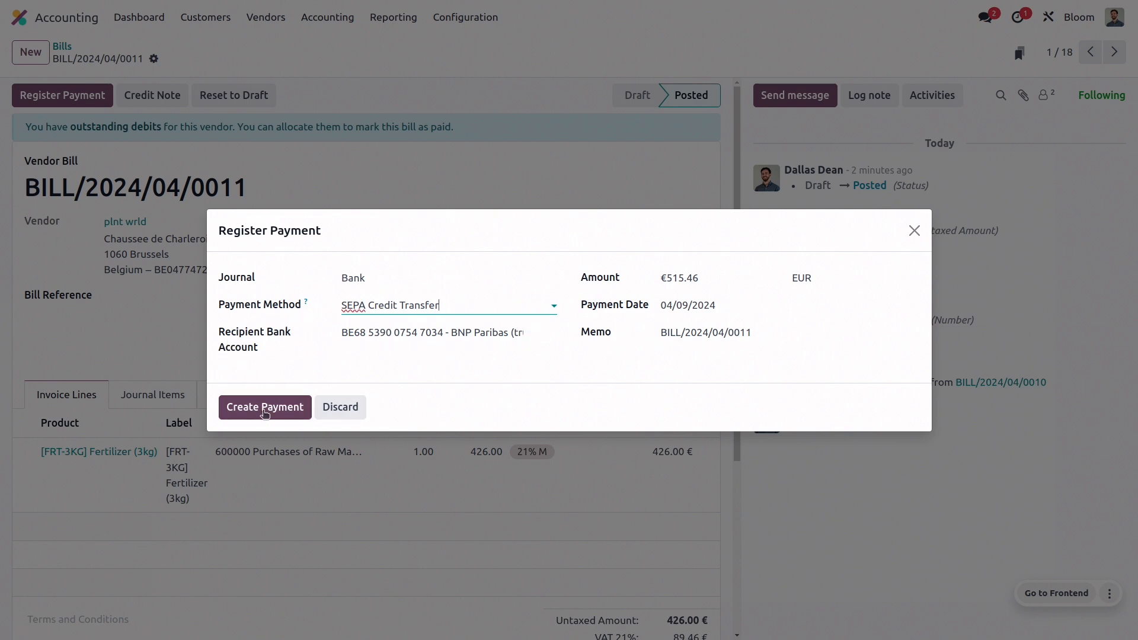
click(265, 407)
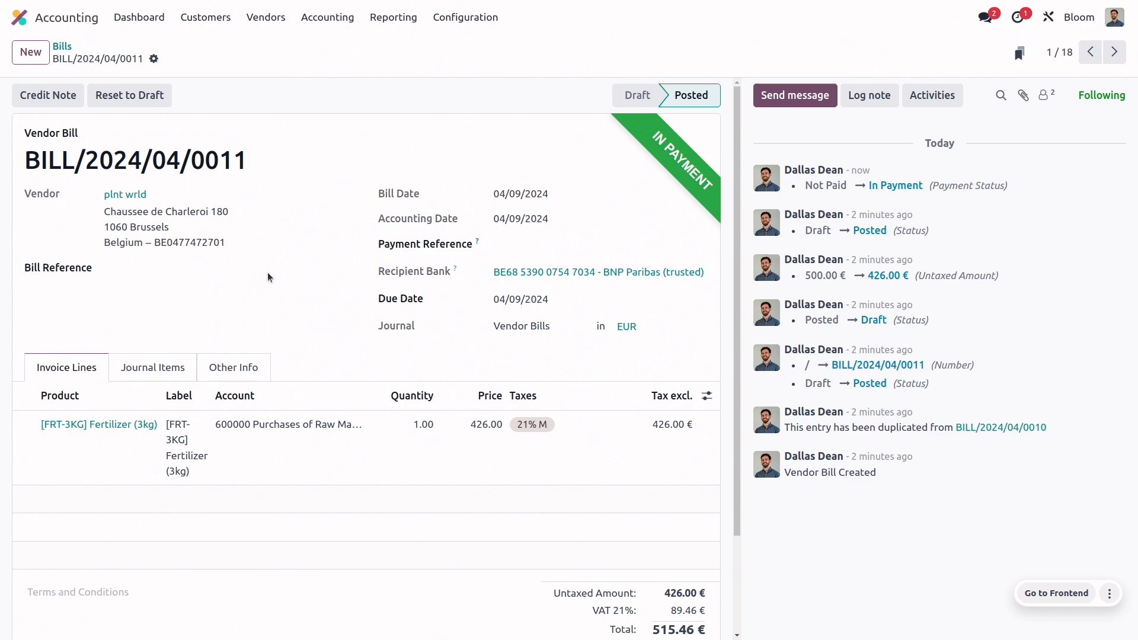
Create a batch from vendor payments PBNK1/2024/00022 and PBNK1/2024/00021
click(266, 17)
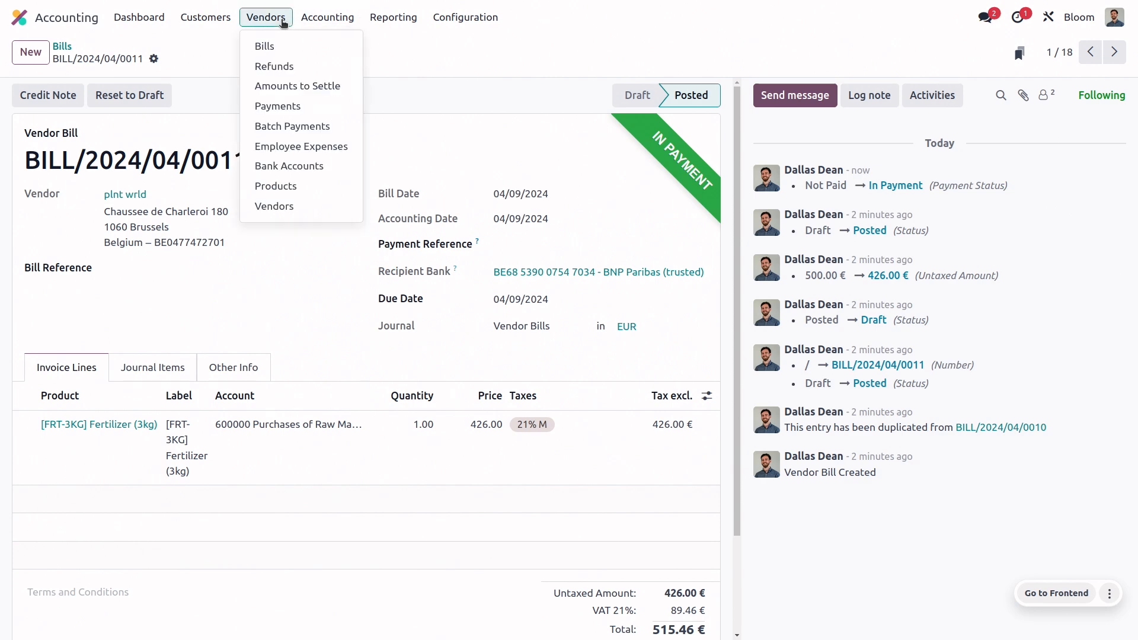
click(277, 105)
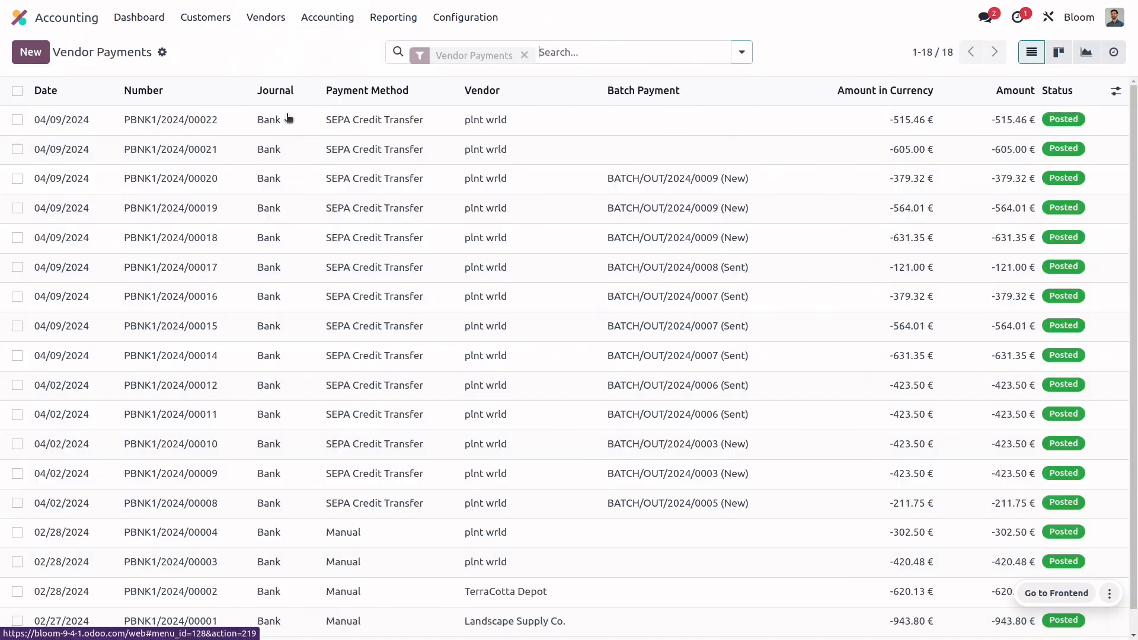
click(16, 120)
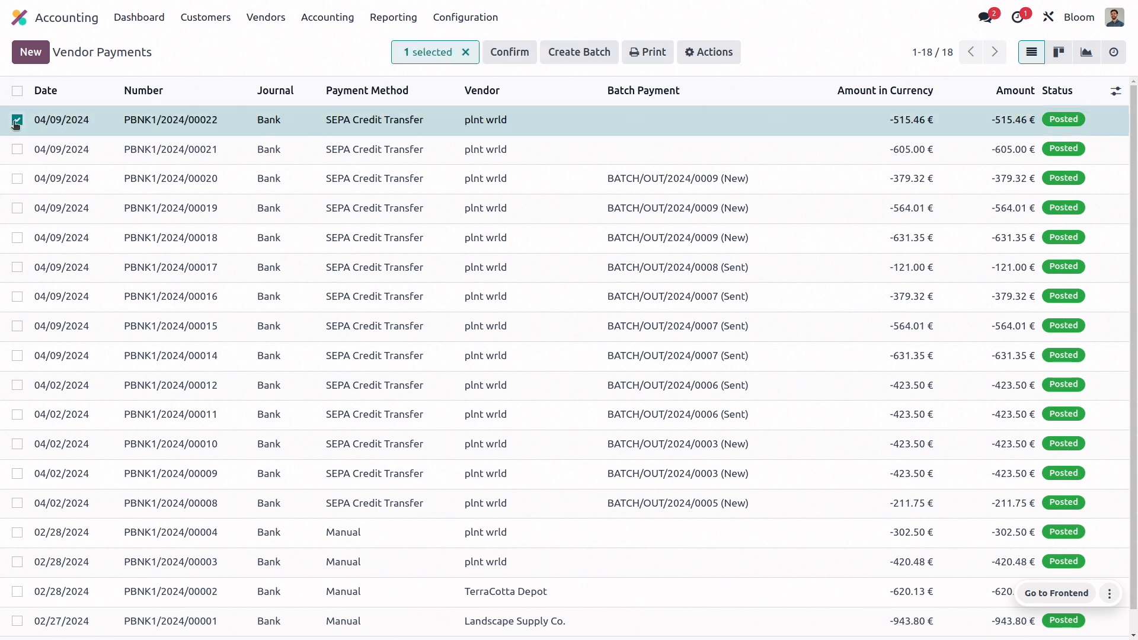
click(17, 150)
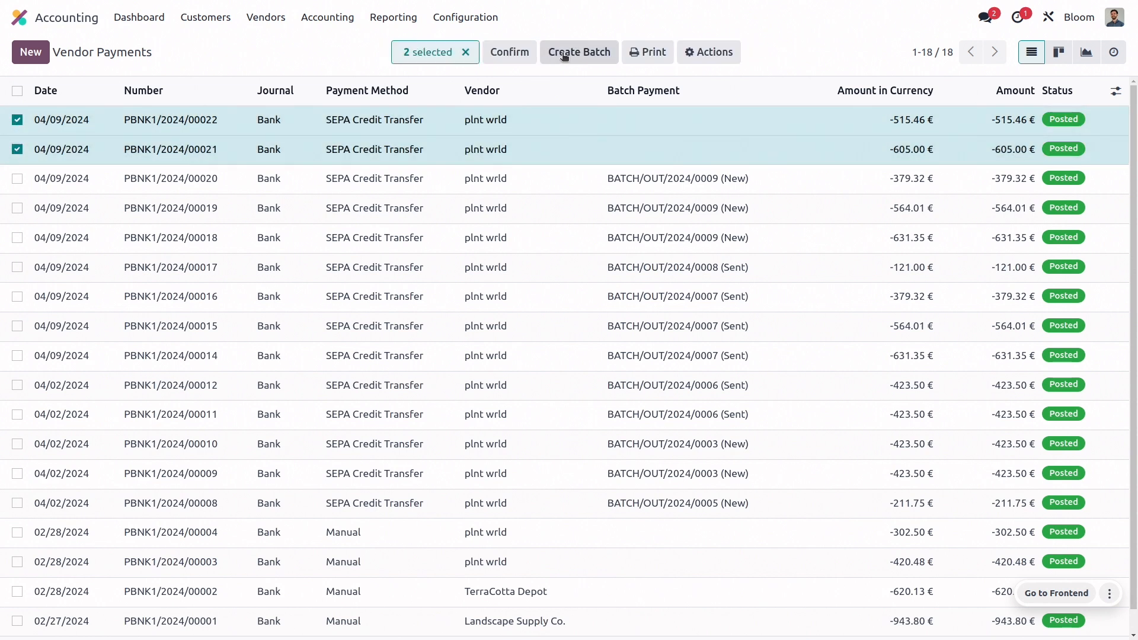
click(578, 51)
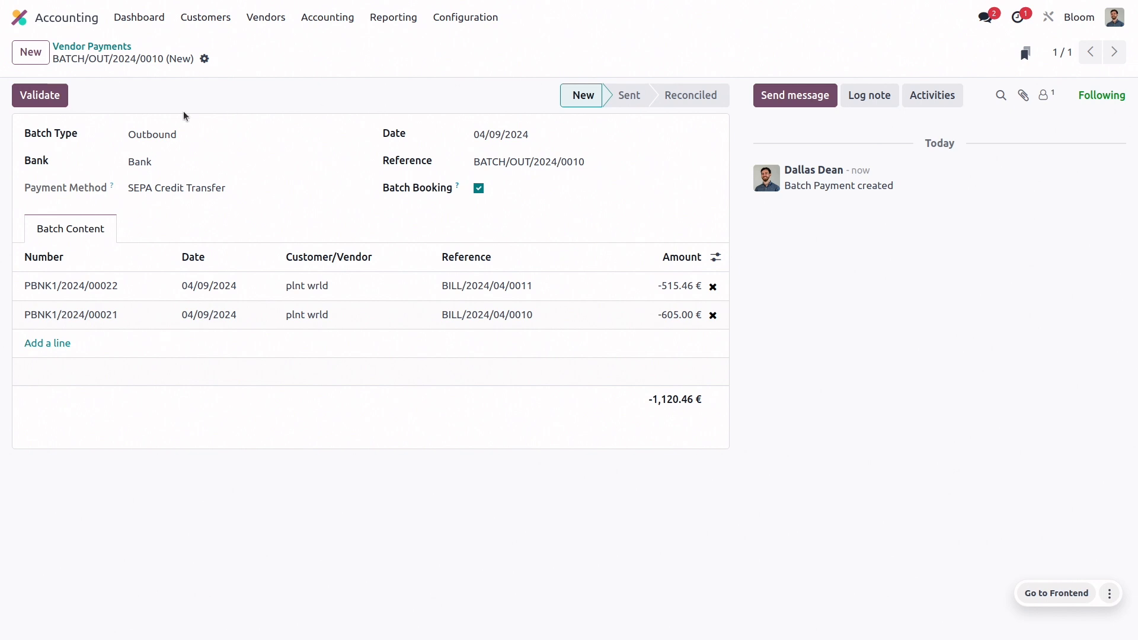
Validate batch BATCH/OUT/2024/0010 so it is Sent with an SCT XML export file
click(39, 95)
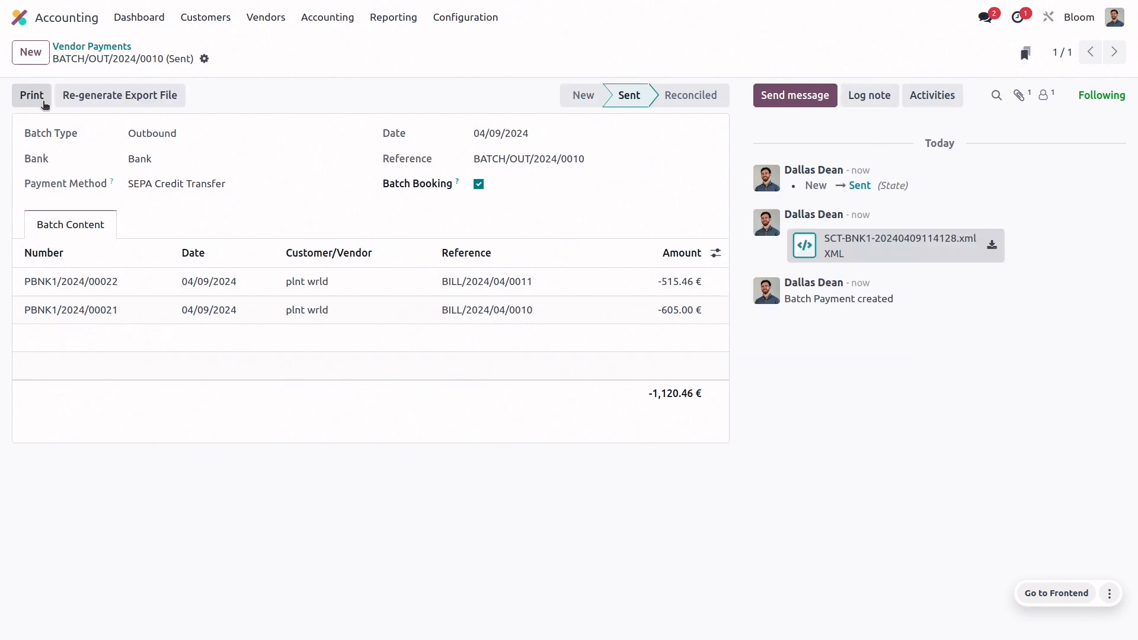
mouse_move(580, 170)
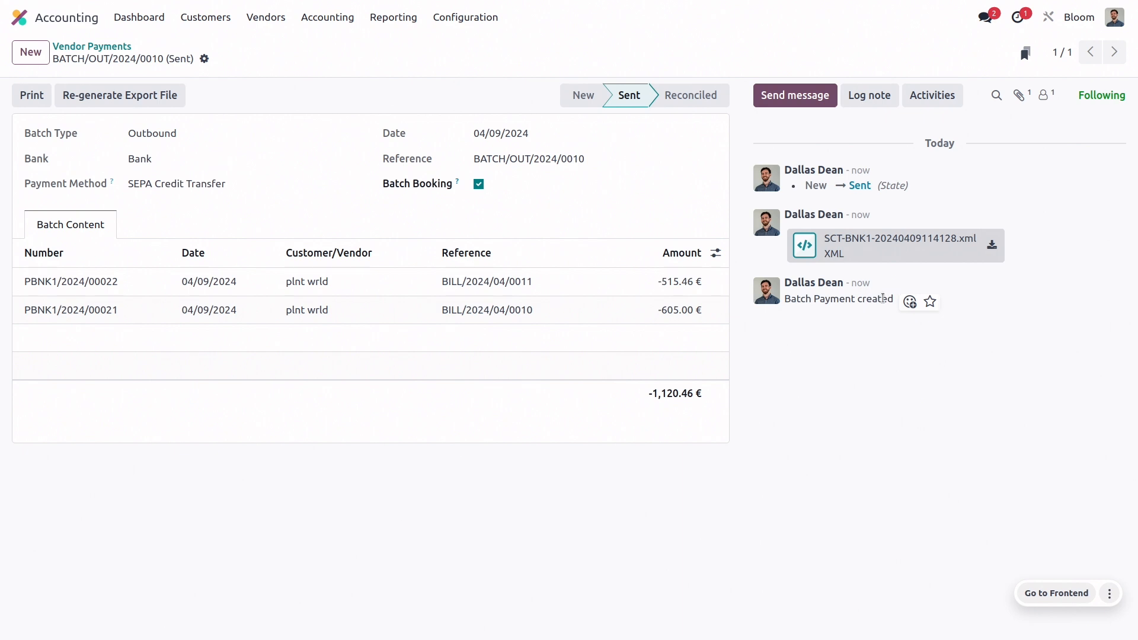
mouse_move(127, 85)
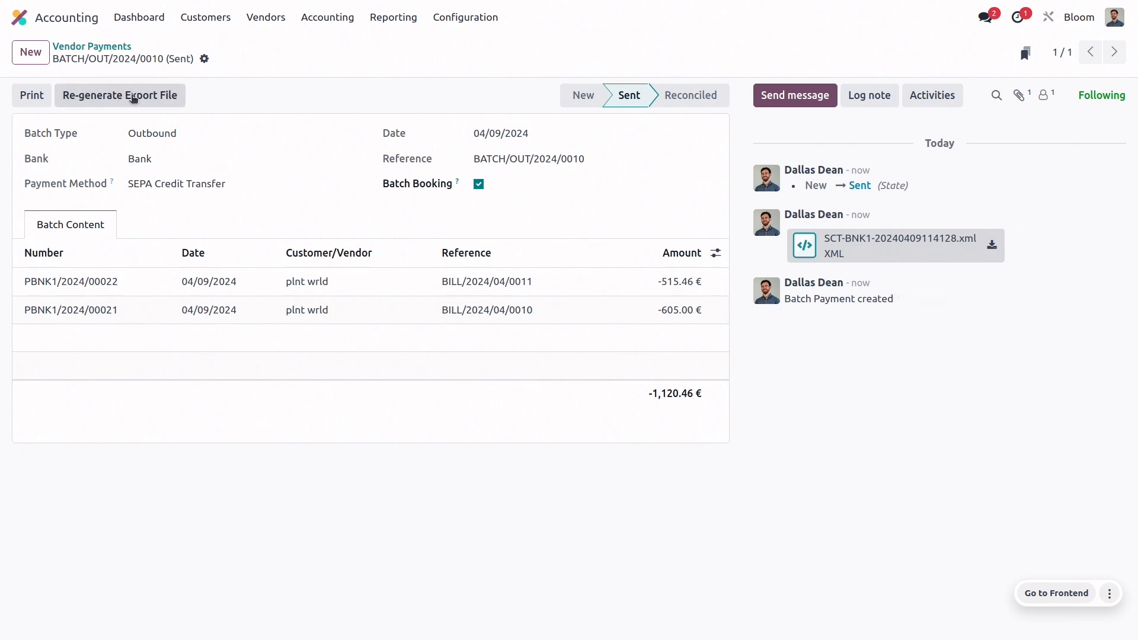
mouse_move(907, 244)
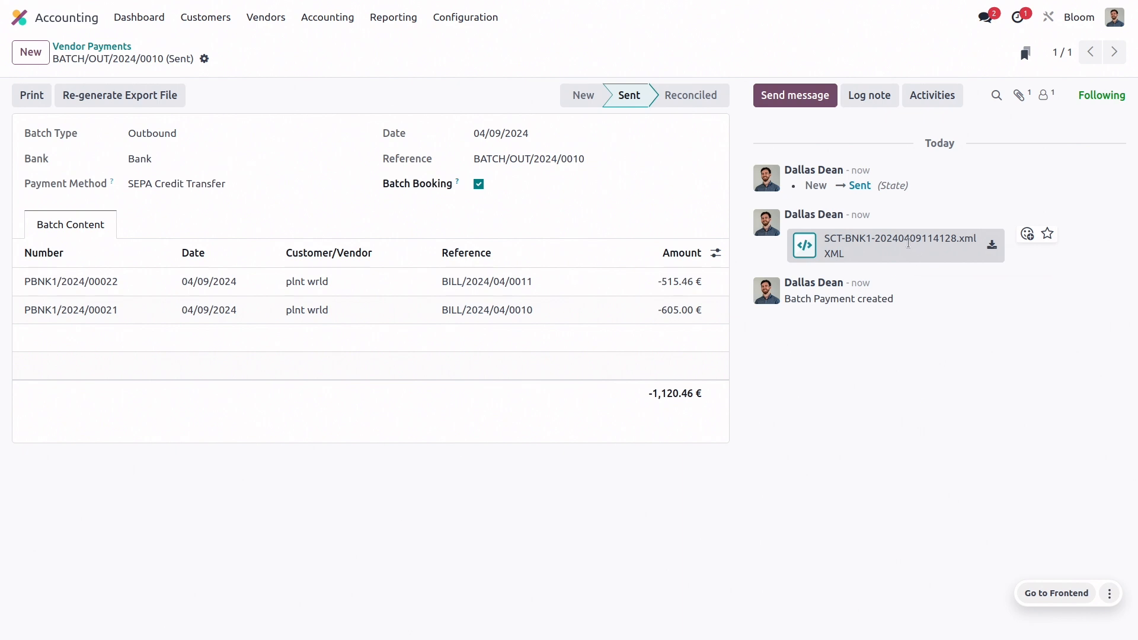